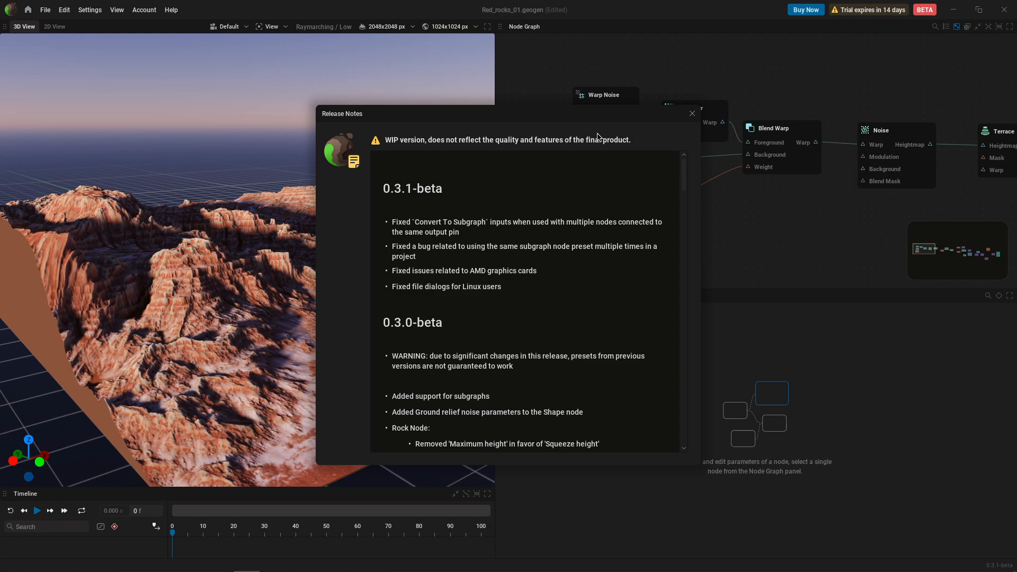
# Scroll through the Release Notes before heading to the Presets gallery
pyautogui.scroll(-3)
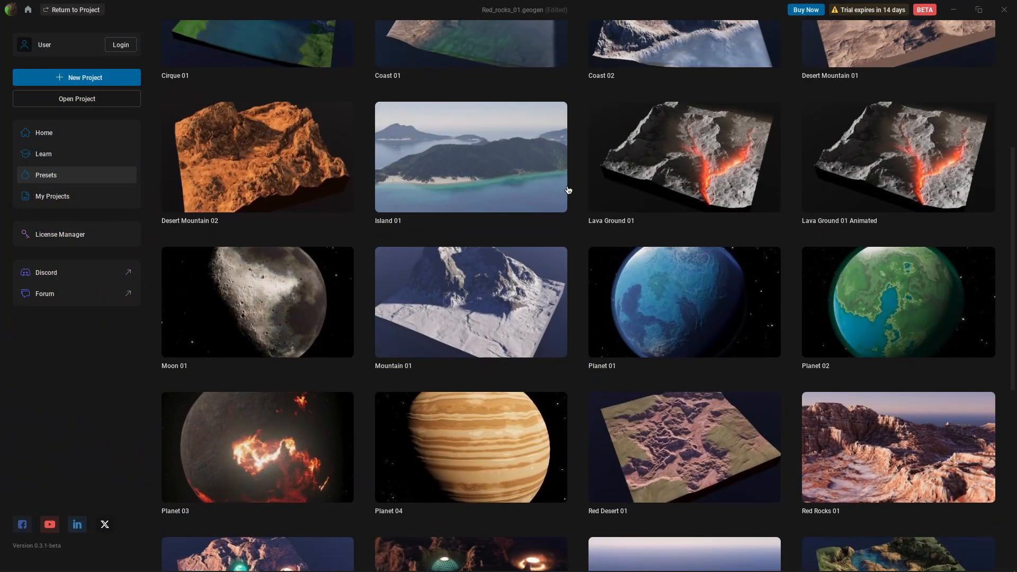
# Load the Rock And River 01 preset thumbnail into a new project with its river terrain and node graph
pyautogui.doubleClick(470, 157)
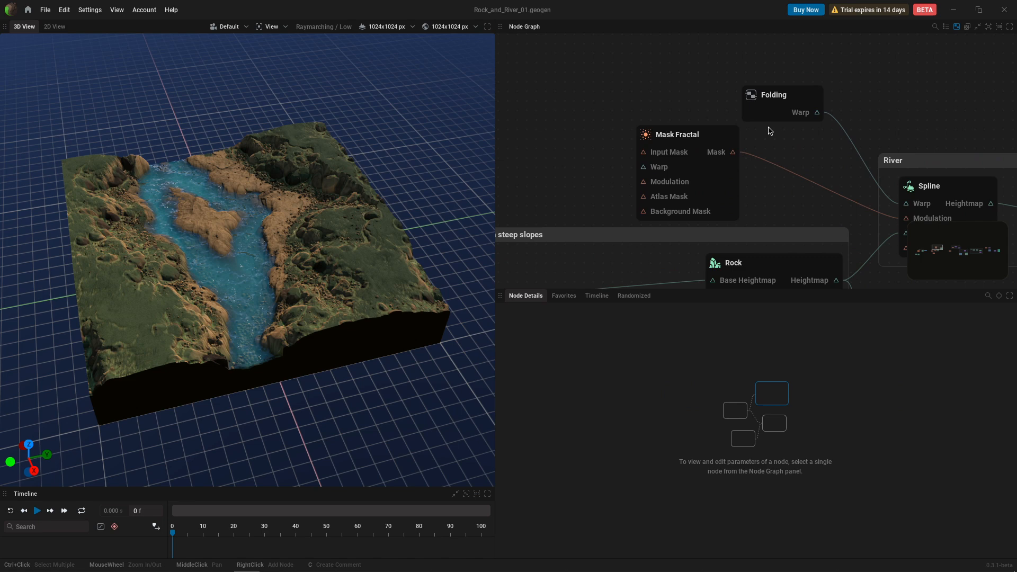
pyautogui.doubleClick(773, 95)
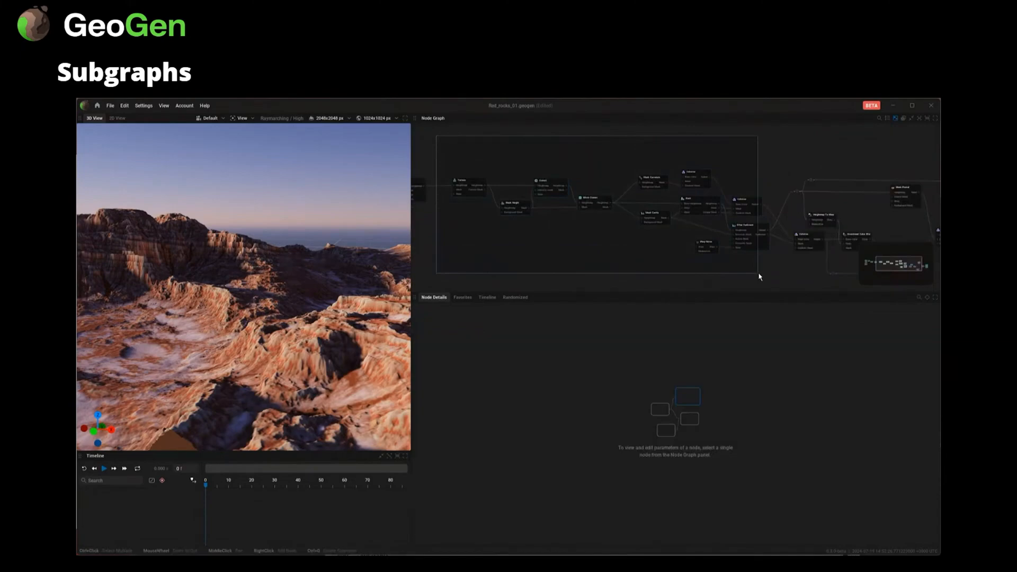
# Convert the selected group of nodes into a subgraph via the context menu's Convert To Subgraph
pyautogui.rightClick(758, 245)
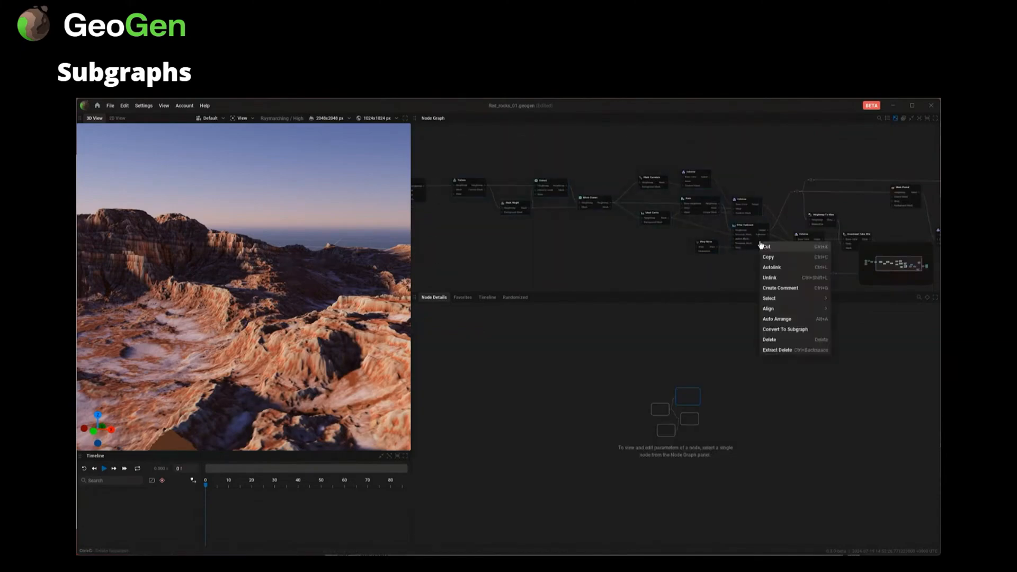
pyautogui.click(784, 329)
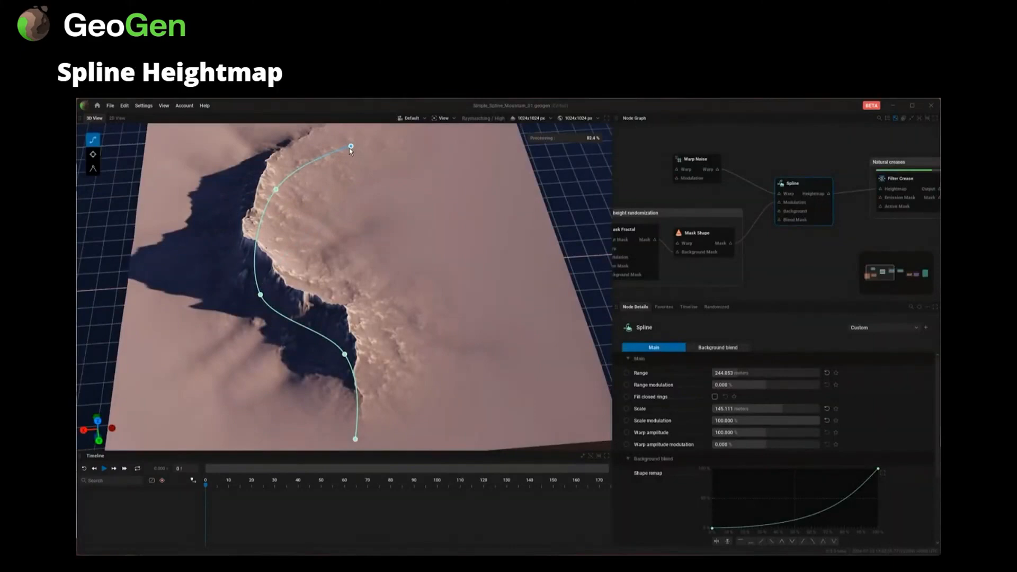
# Drag a spline control point in the 3D View so the ridge follows a new curve
pyautogui.moveTo(351, 146); pyautogui.dragTo(383, 183)
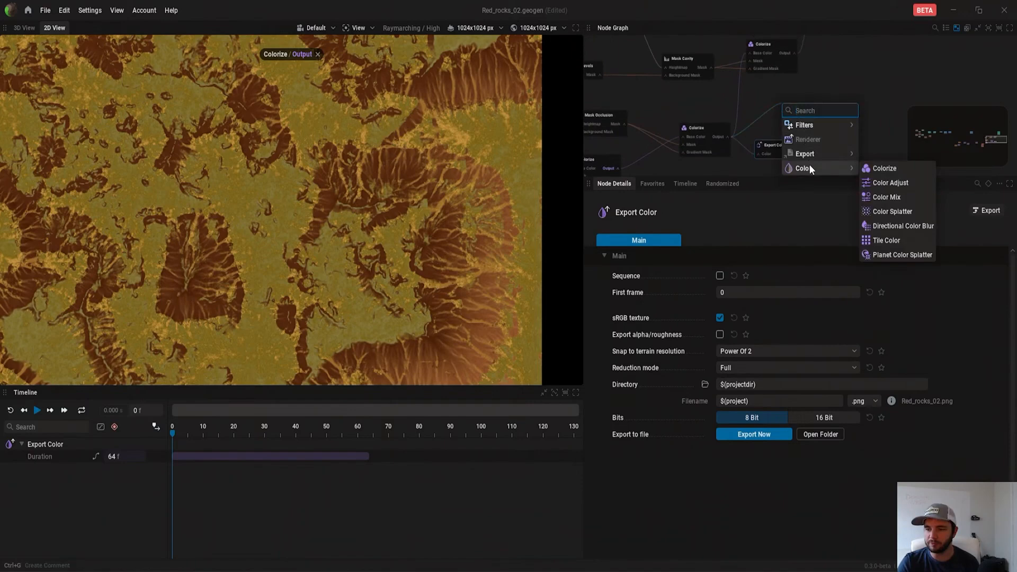
pyautogui.moveTo(902, 226)
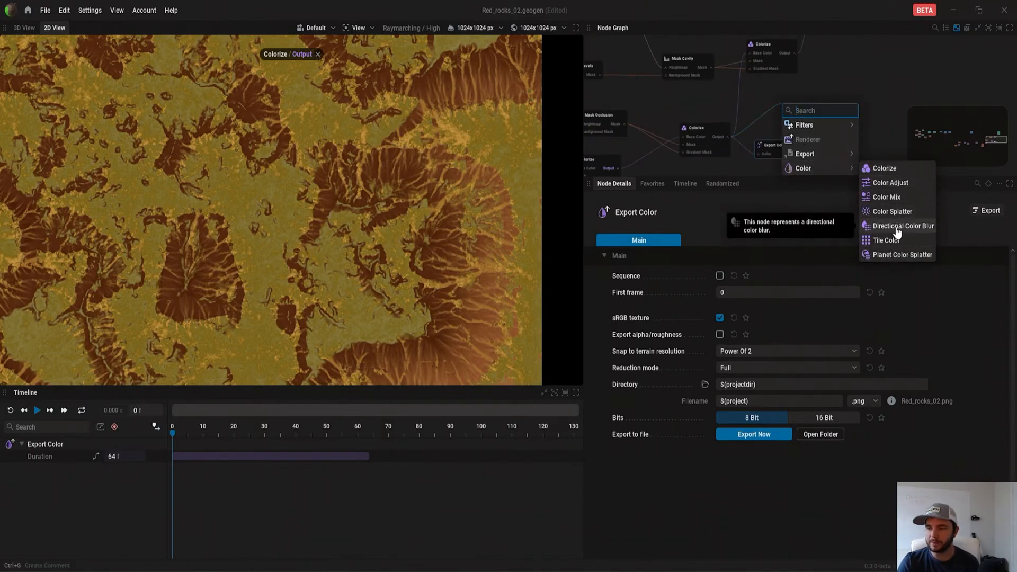
# Add a Directional Color Blur node from the Color category to the red rocks graph
pyautogui.click(902, 225)
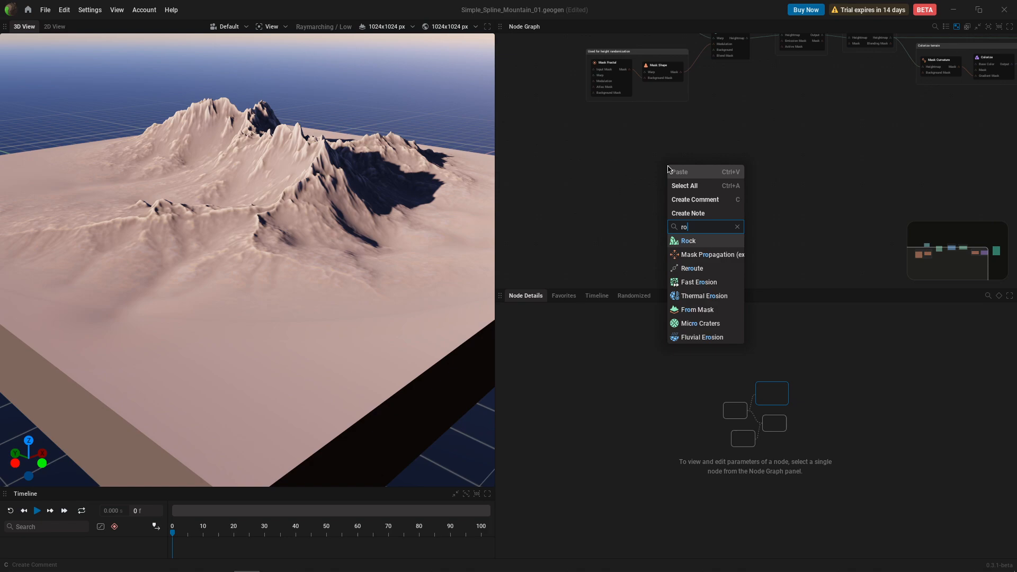
# Add Rock and Splatter nodes and show the Rock node's shape and size parameters
pyautogui.click(687, 240)
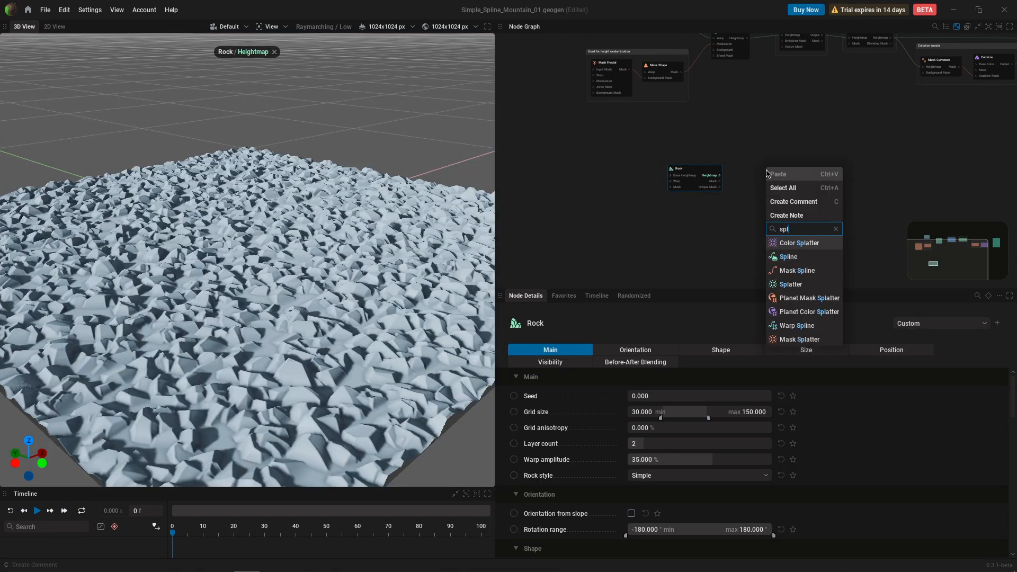
pyautogui.click(790, 284)
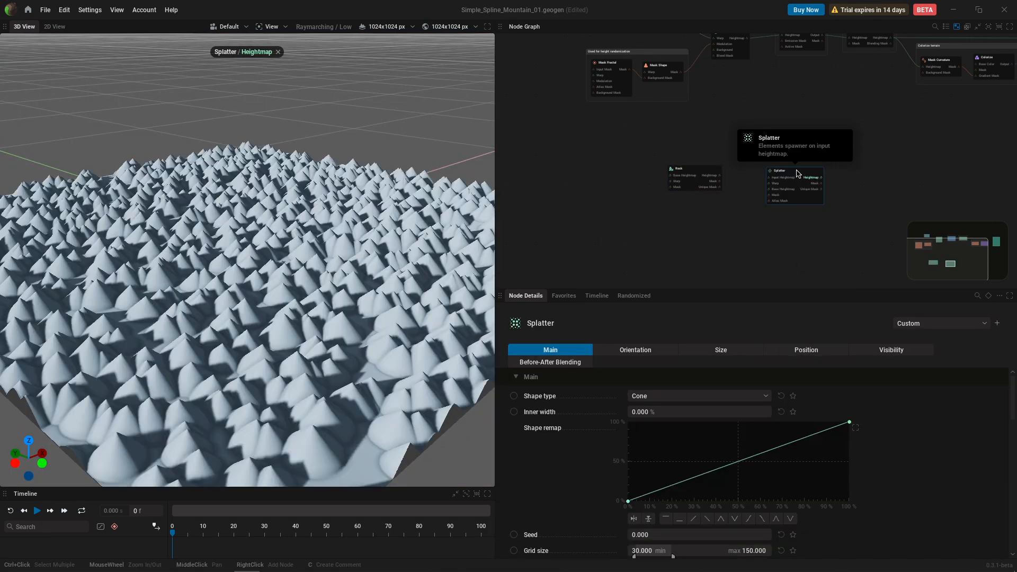
pyautogui.click(679, 169)
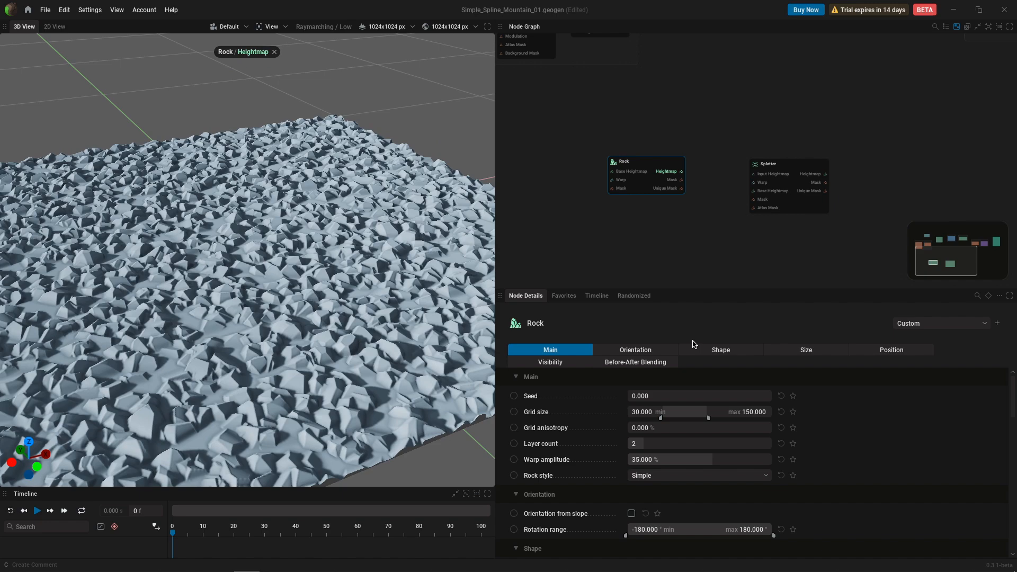
pyautogui.click(719, 349)
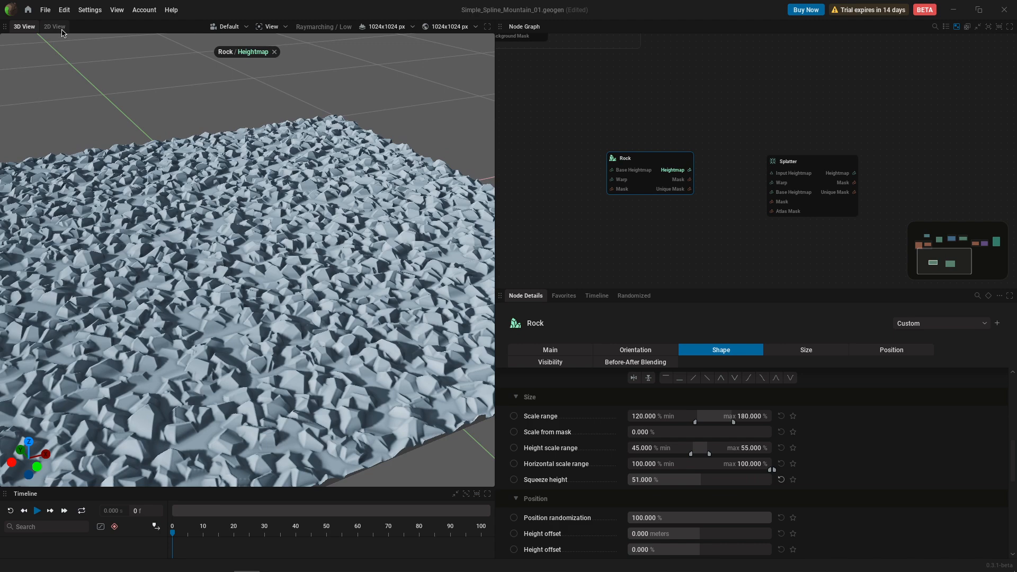
# Preview the Rock node's Unique Mask in 2D view, then the Splatter heightmap in 3D
pyautogui.click(54, 26)
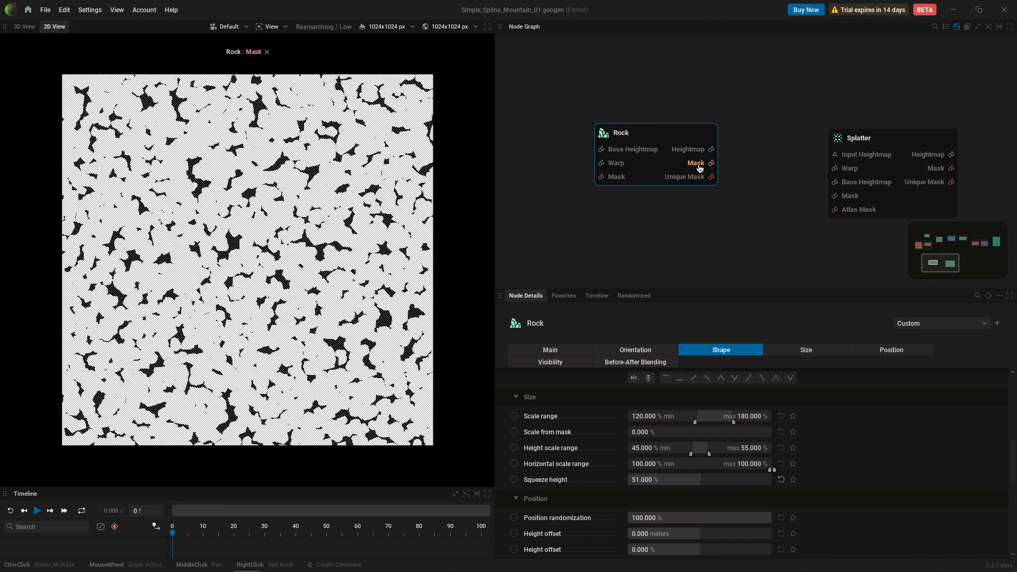
pyautogui.click(695, 177)
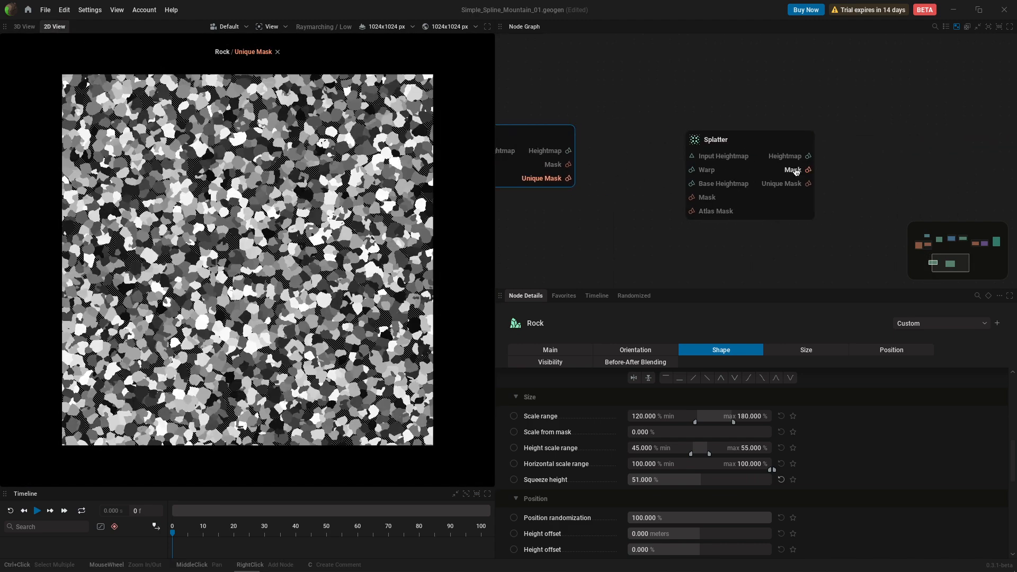
pyautogui.click(801, 156)
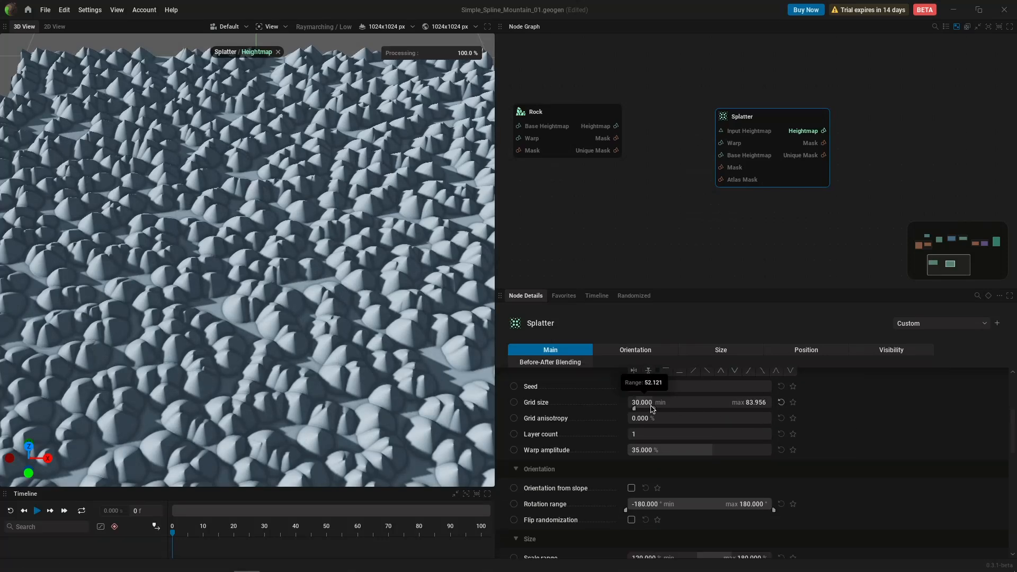
# Adjust the Splatter element scale range and raise its grid anisotropy
pyautogui.click(635, 350)
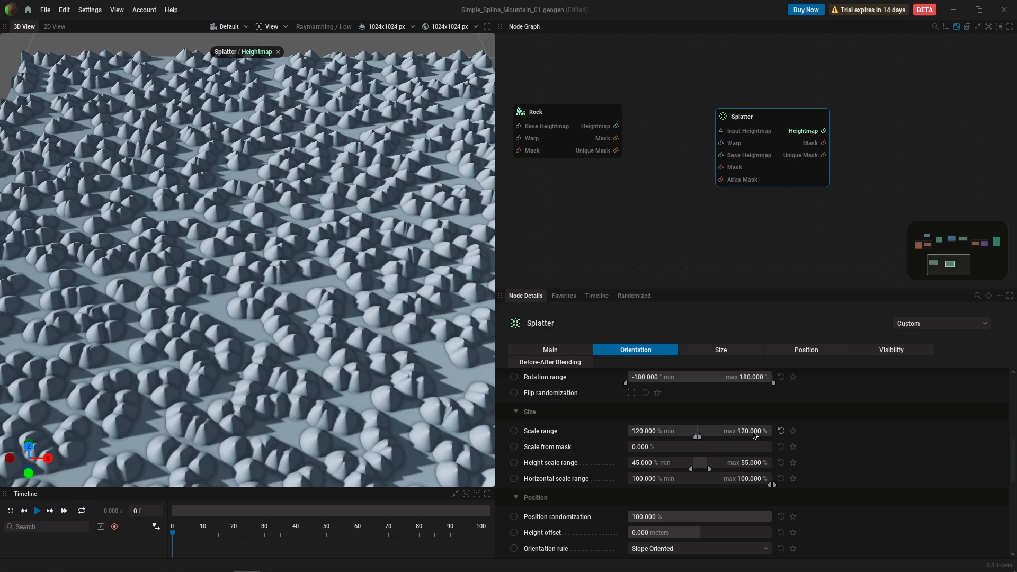
pyautogui.click(549, 349)
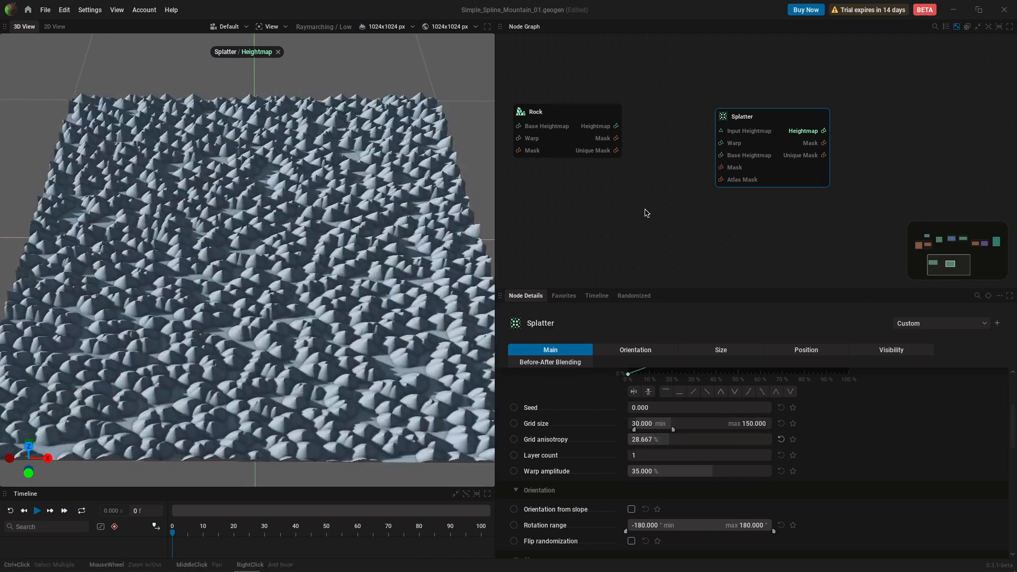
pyautogui.click(565, 112)
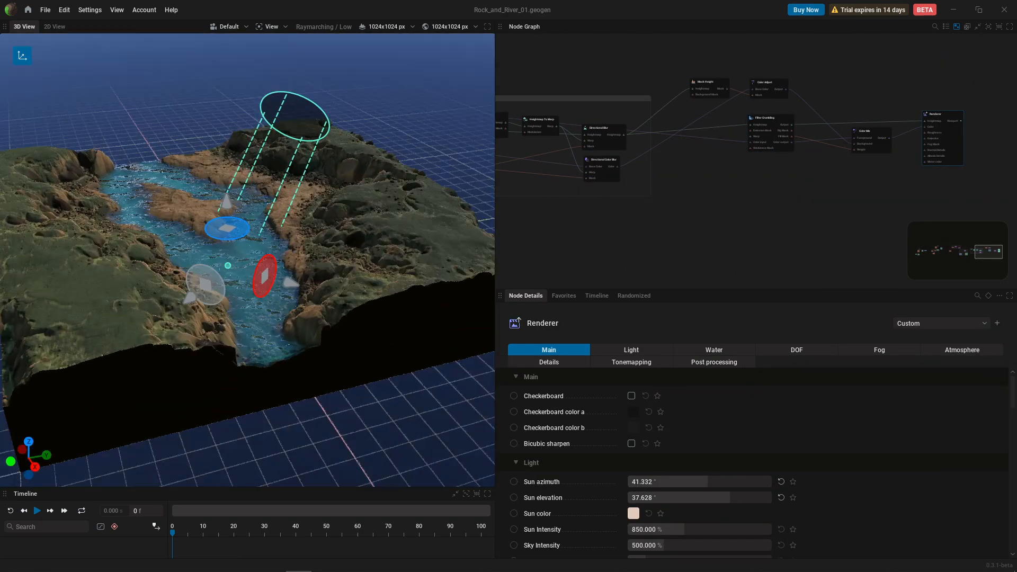
# Drag the sun gizmo in the 3D View to set the Renderer's sun azimuth and elevation
pyautogui.click(790, 98)
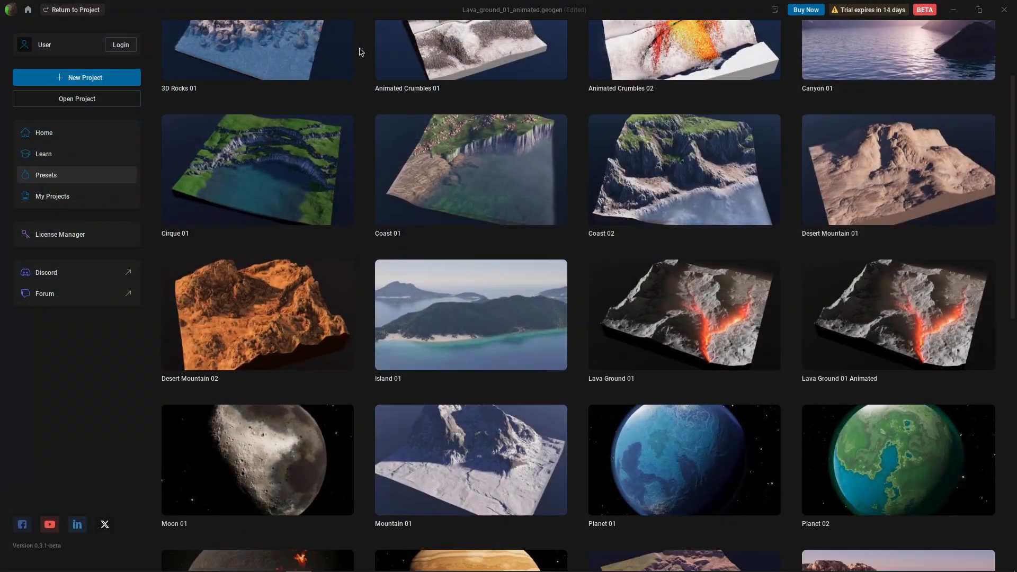
# Scroll the preset gallery and load another terrain preset thumbnail as a project
pyautogui.scroll(-3)
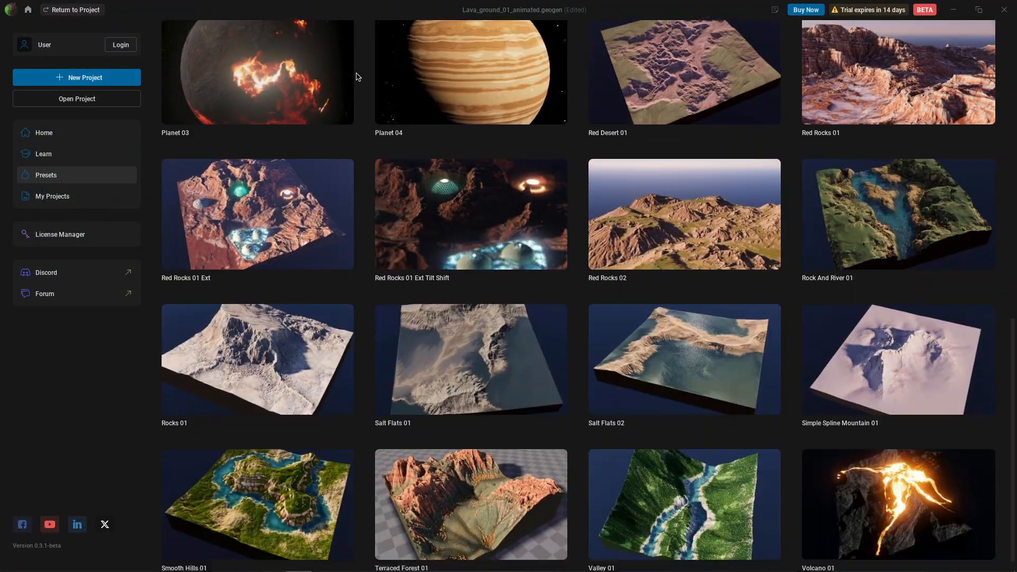
pyautogui.doubleClick(897, 504)
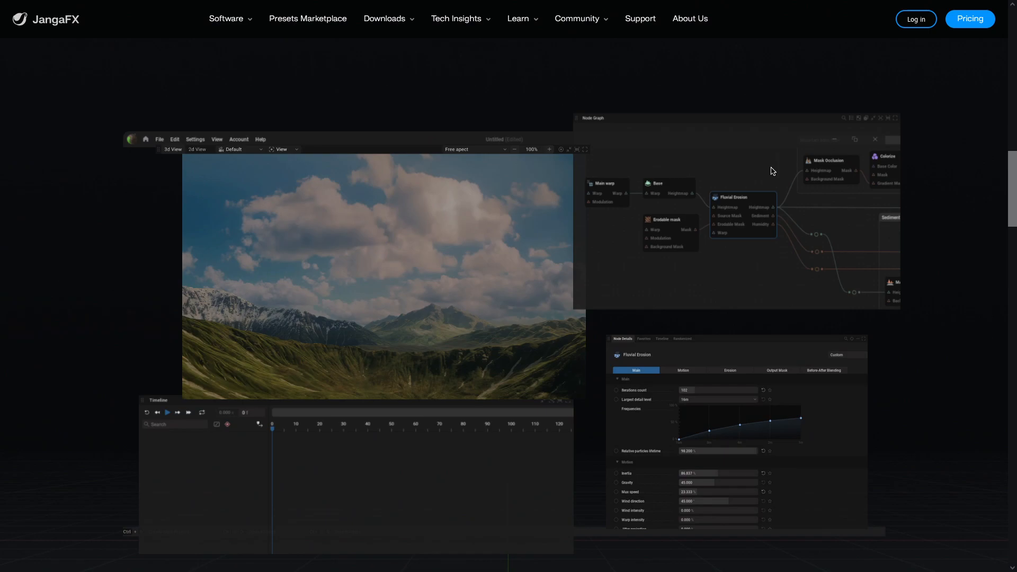
# Compare GeoGen license prices across Studio, Educational and Indie & Hobby tiers on the Pricing page
pyautogui.scroll(-3)
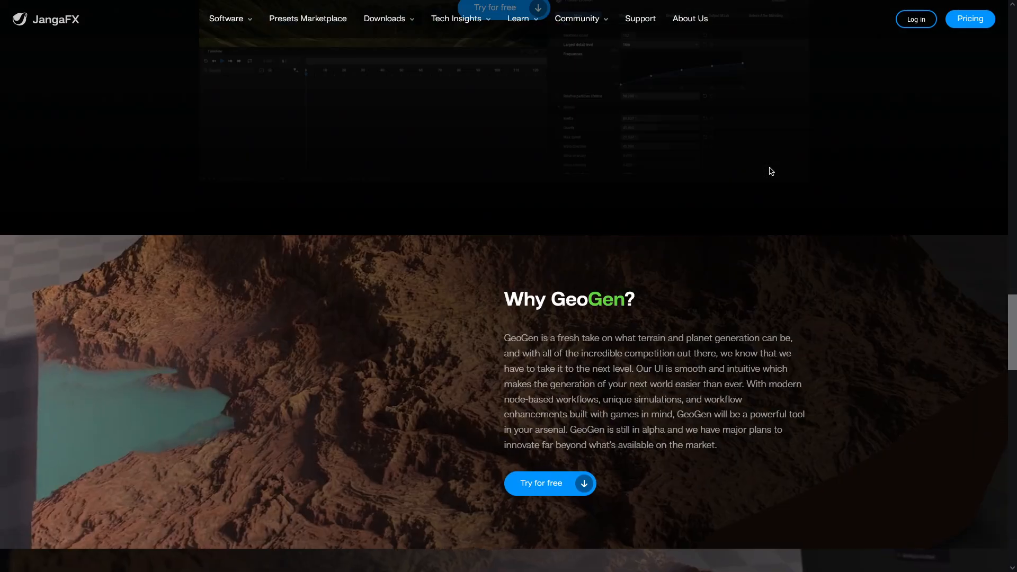
pyautogui.click(969, 19)
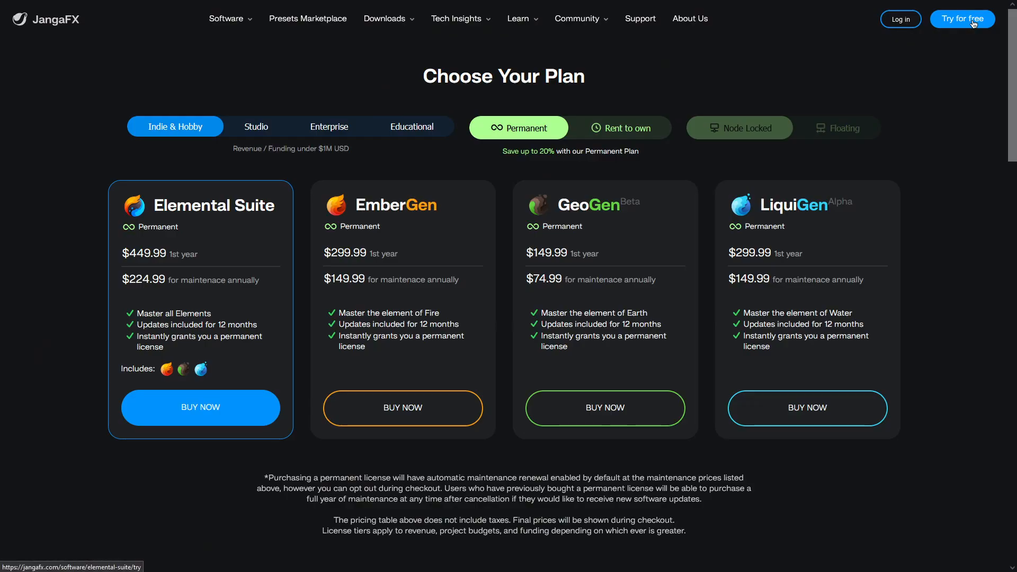
pyautogui.click(256, 126)
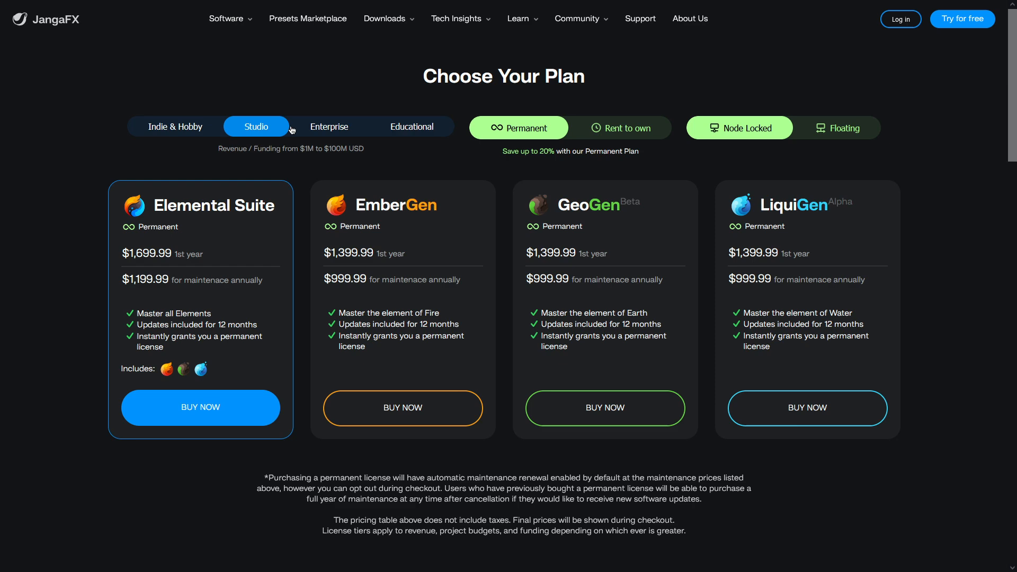
pyautogui.click(411, 126)
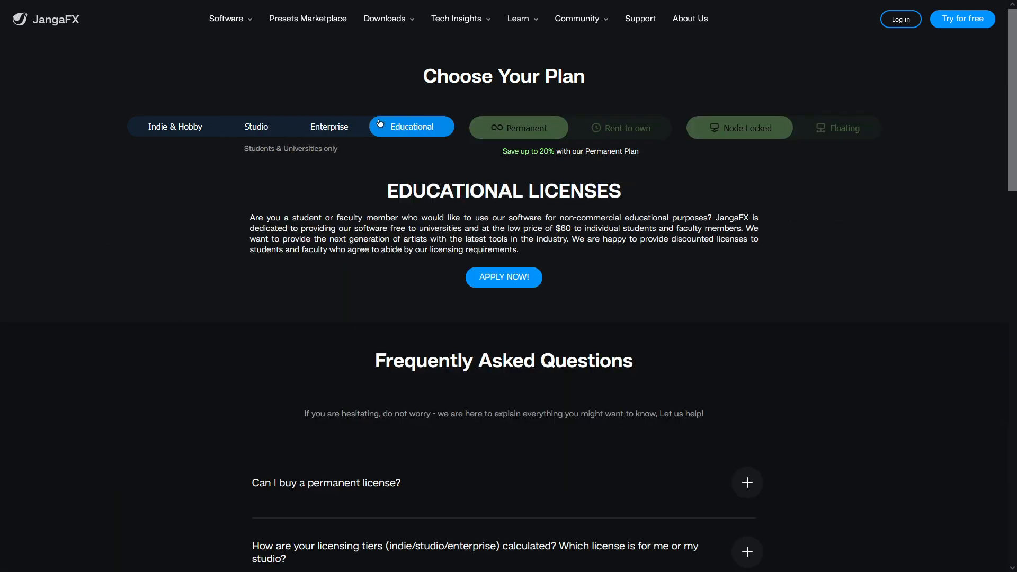
pyautogui.click(174, 126)
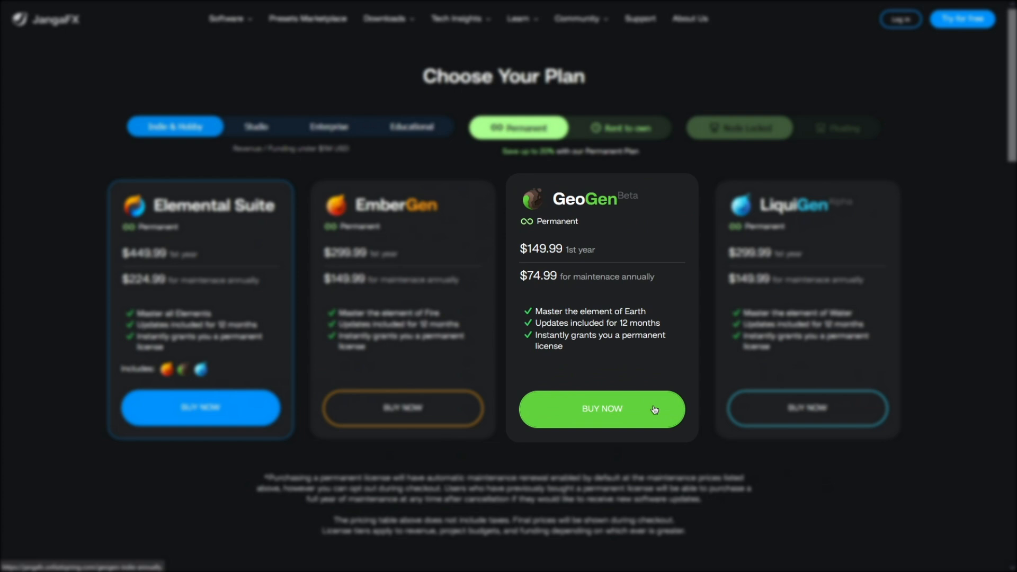
pyautogui.click(601, 409)
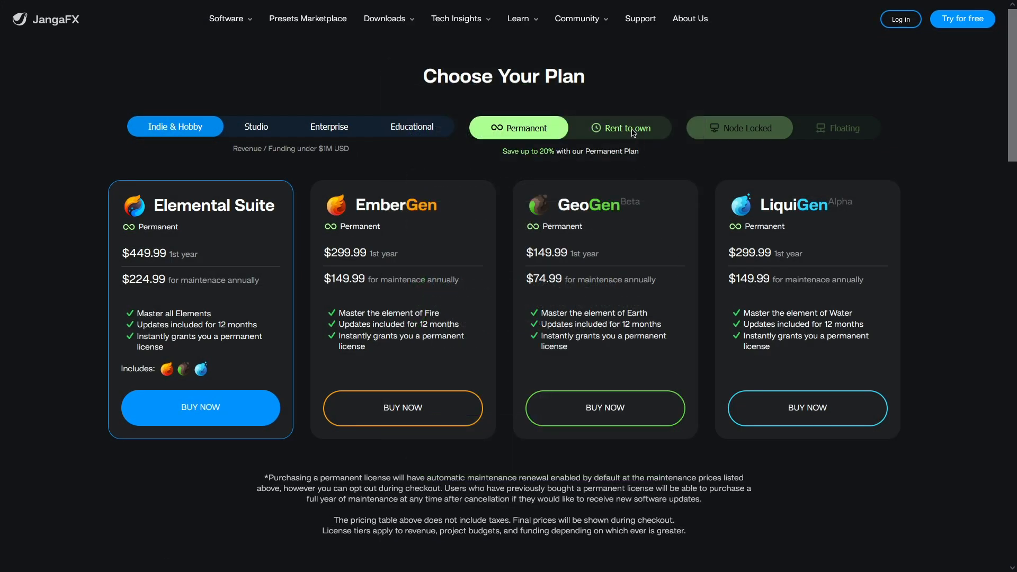
# Show the rent-to-own $9.99 monthly plan and start buying GeoGen on it
pyautogui.click(620, 127)
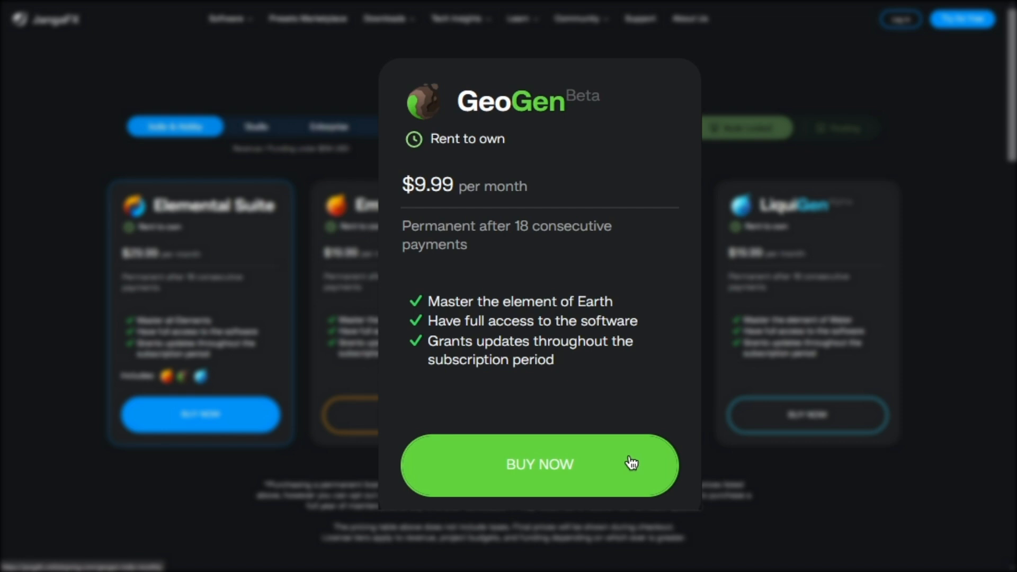
pyautogui.click(539, 464)
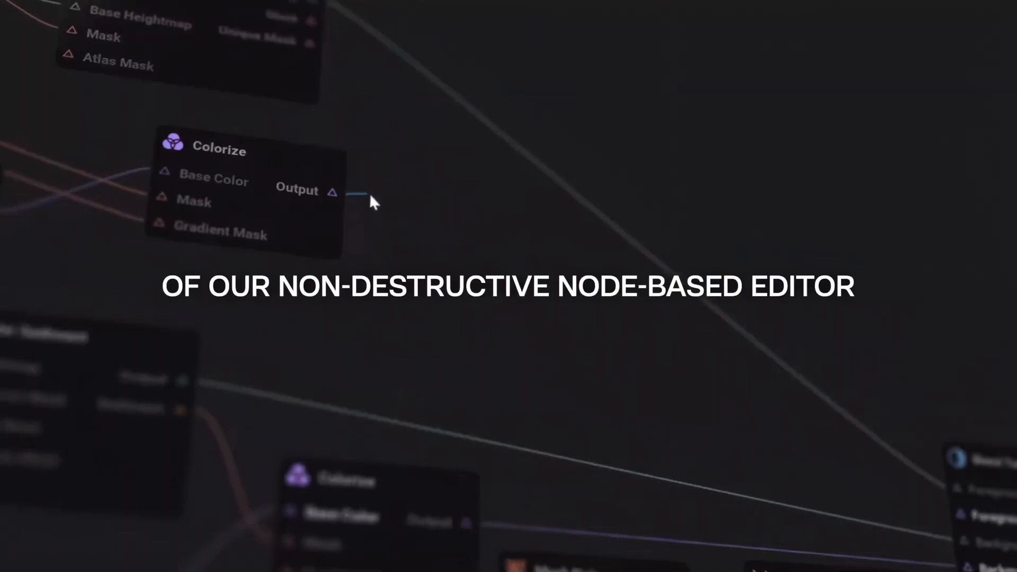